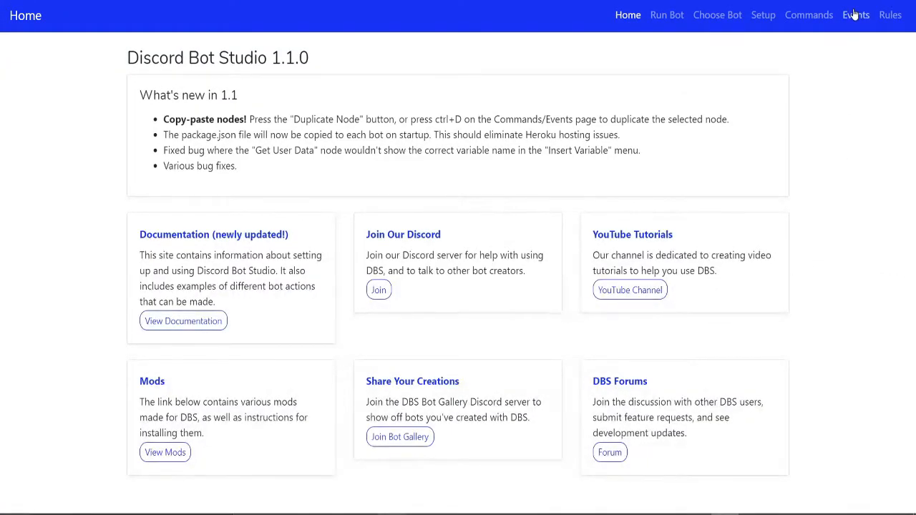
Add an 'Add XP' response on Any Message that increases the xp field by 1, and save.
{"action": "left_click", "coordinate": [856, 14]}
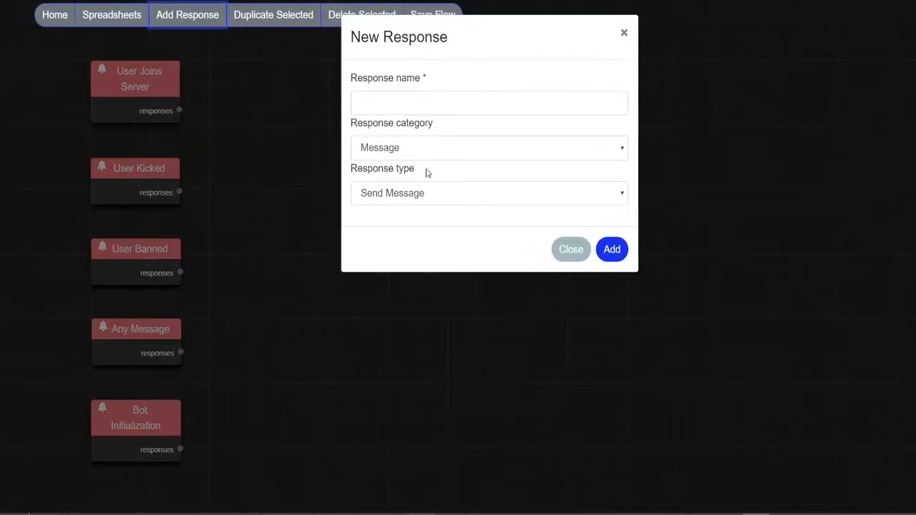
{"action": "left_click", "coordinate": [489, 192]}
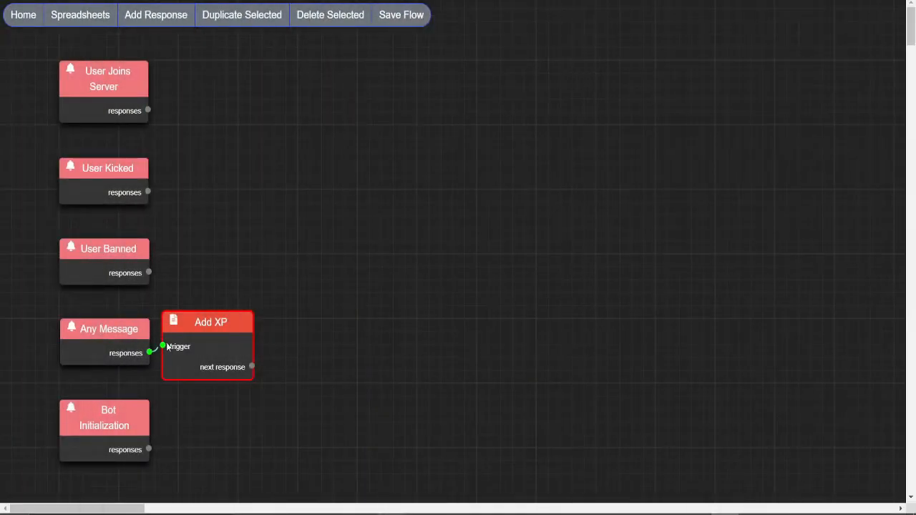
{"action": "double_click", "coordinate": [211, 322]}
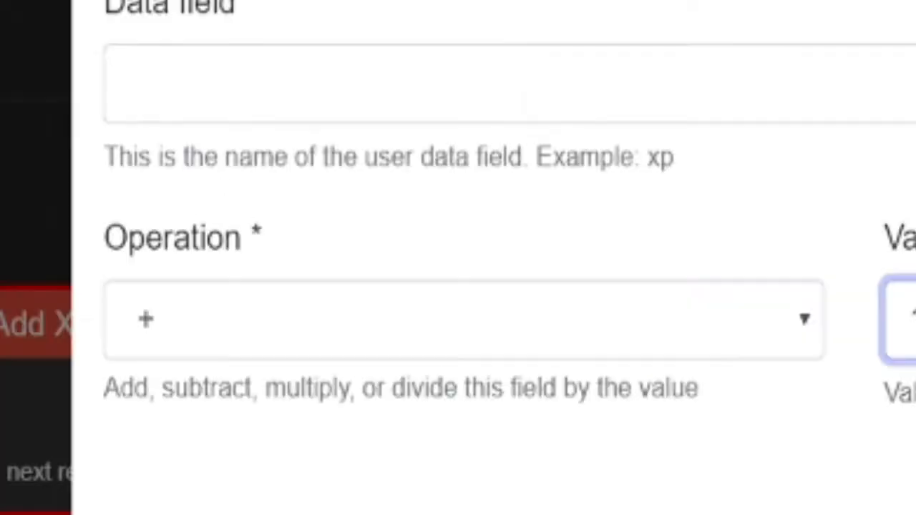
{"action": "type", "text": "x"}
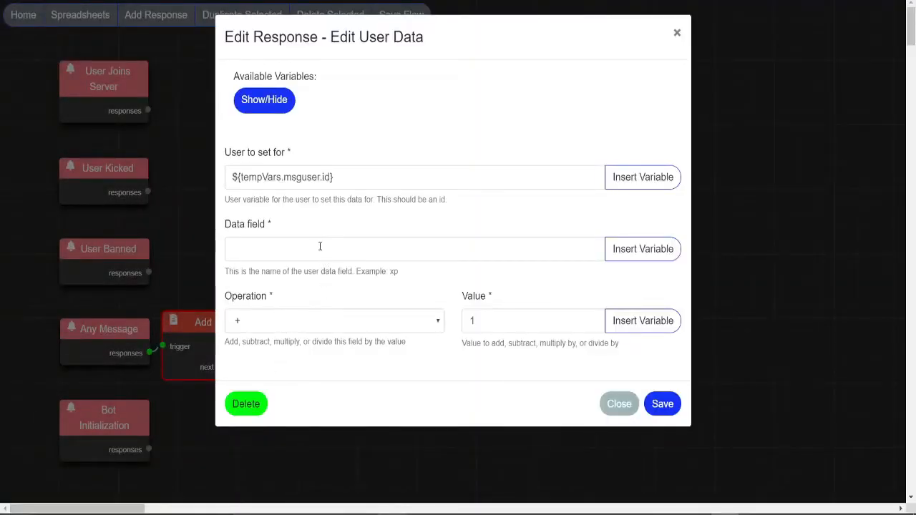
{"action": "type", "text": "xp"}
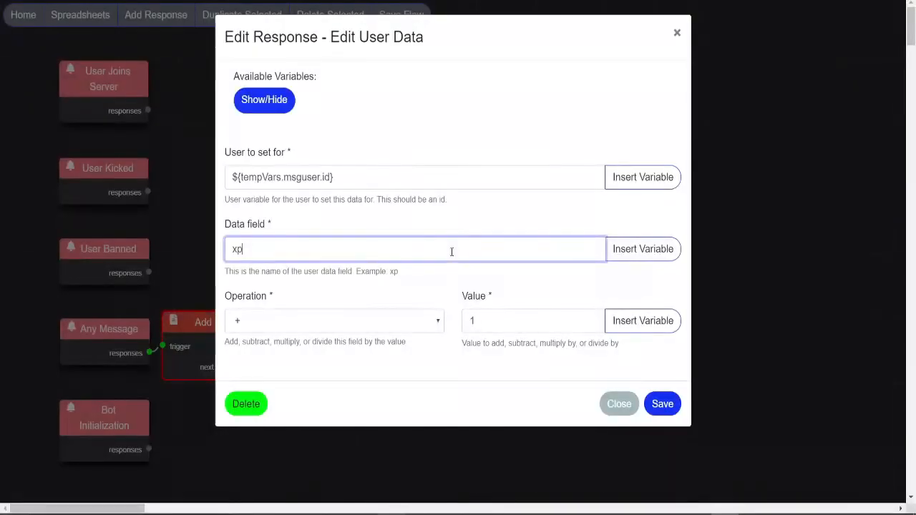
{"action": "left_click", "coordinate": [661, 404]}
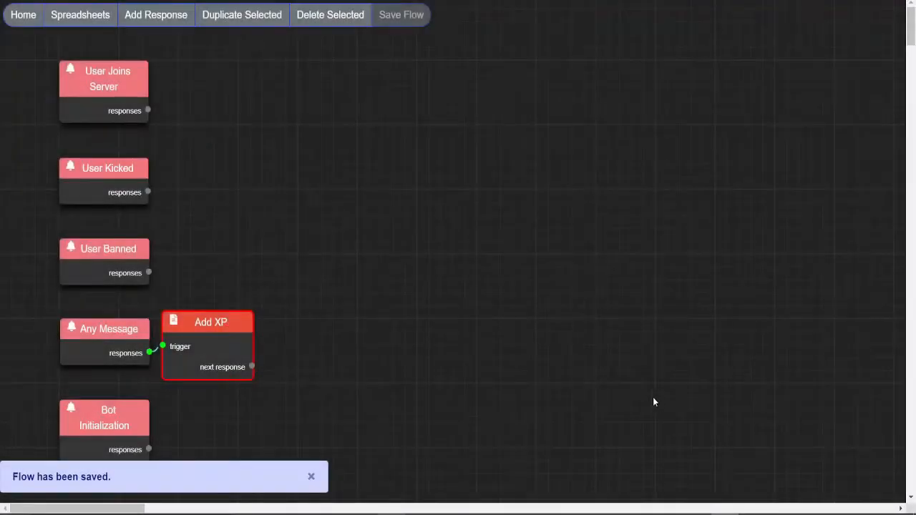
Add a CheckLevel user-data check for xp greater than 49, then duplicate Add XP beside it.
{"action": "left_click", "coordinate": [155, 15]}
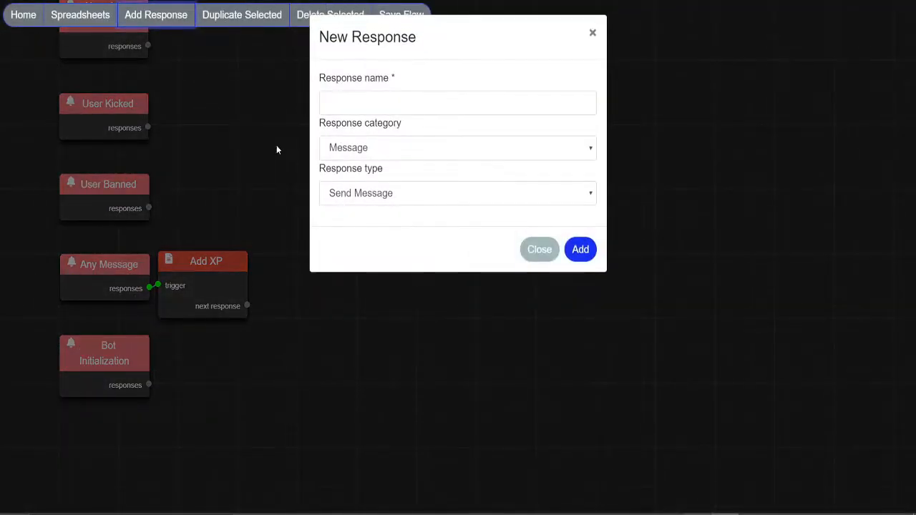
{"action": "left_click", "coordinate": [458, 148]}
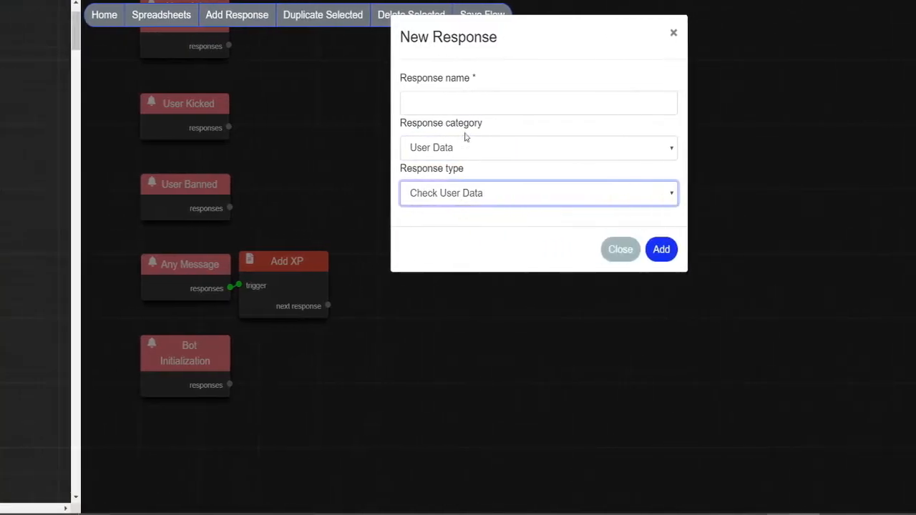
{"action": "left_click", "coordinate": [661, 249]}
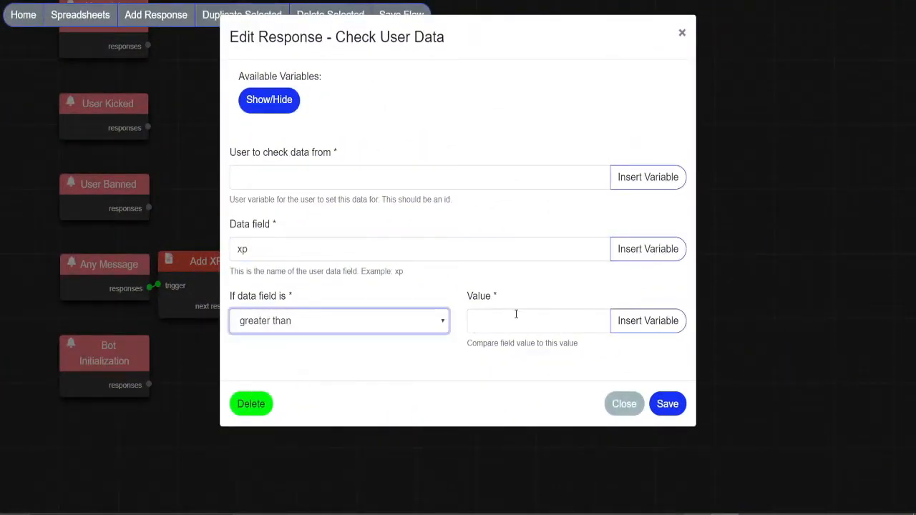
{"action": "type", "text": "49"}
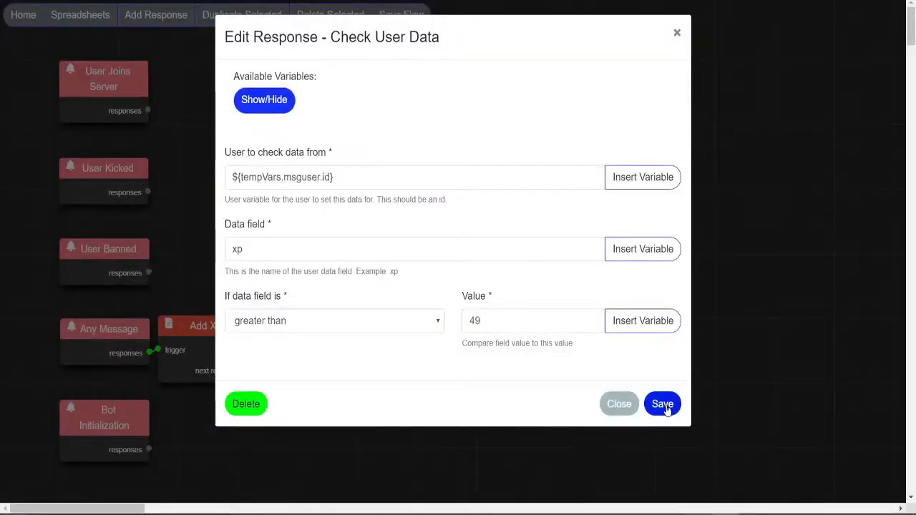
{"action": "left_click", "coordinate": [663, 404]}
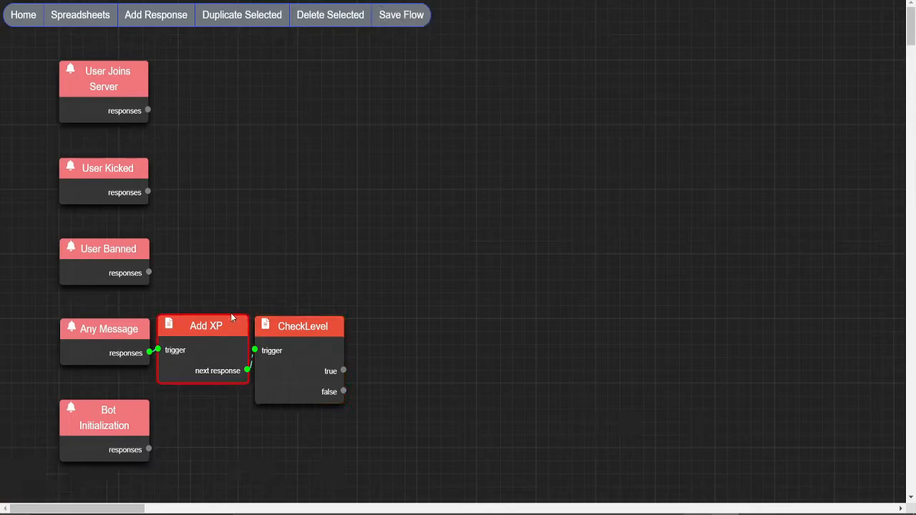
{"action": "left_click", "coordinate": [242, 15]}
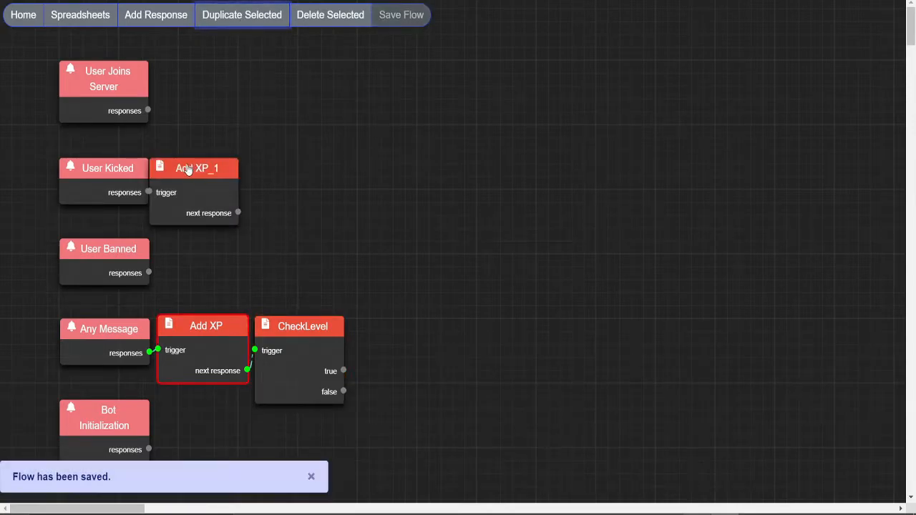
{"action": "left_click_drag", "start_coordinate": [194, 168], "coordinate": [397, 320]}
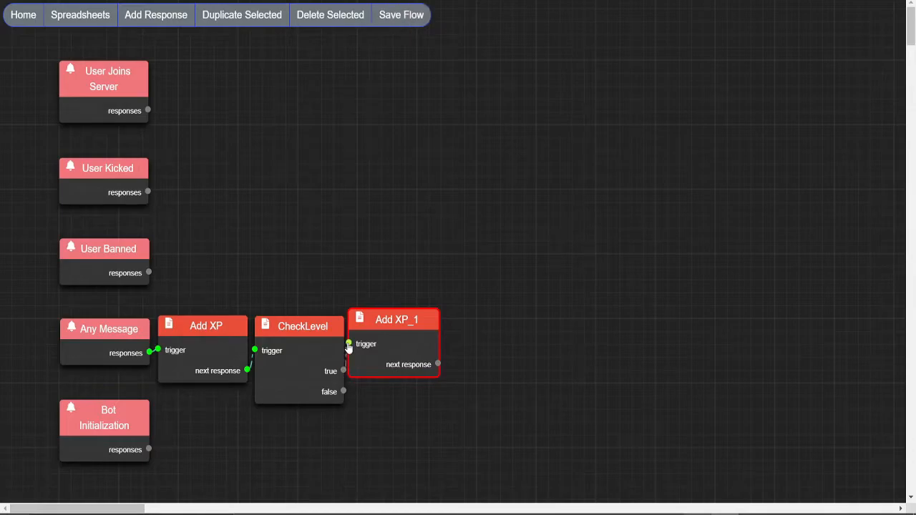
Add another response and change Add XP_1's data field from xp to lvl.
{"action": "left_click", "coordinate": [155, 14]}
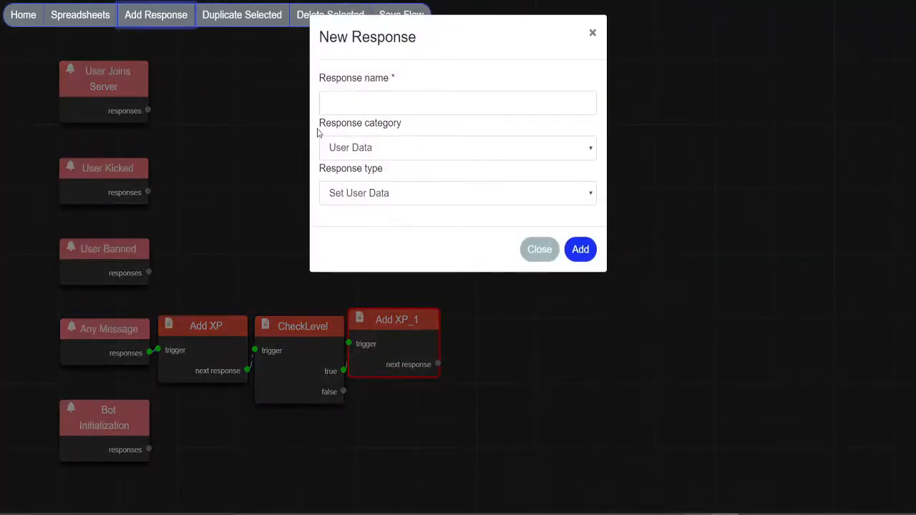
{"action": "left_click", "coordinate": [580, 249]}
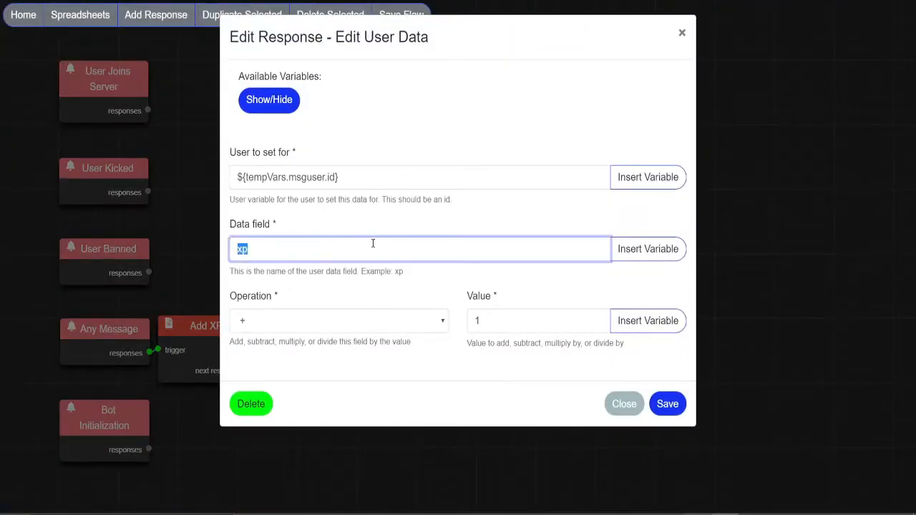
{"action": "type", "text": "lvl"}
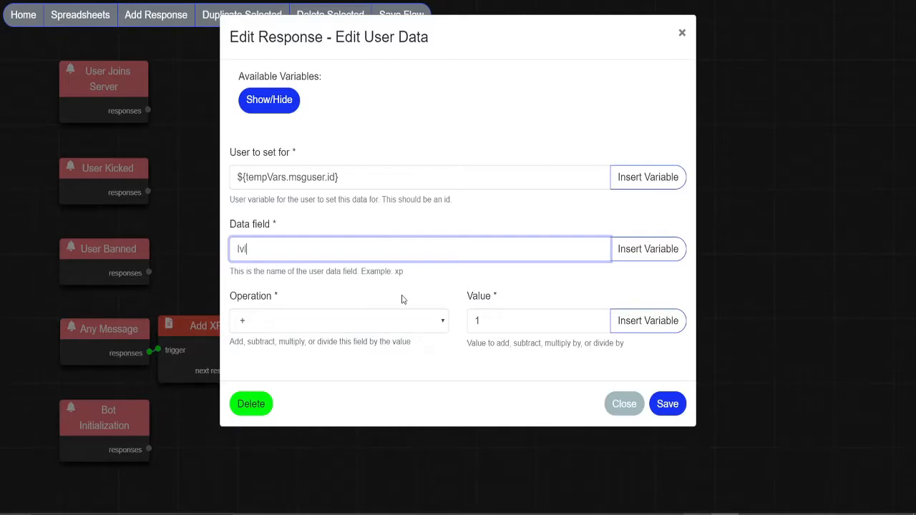
{"action": "mouse_move", "coordinate": [580, 376]}
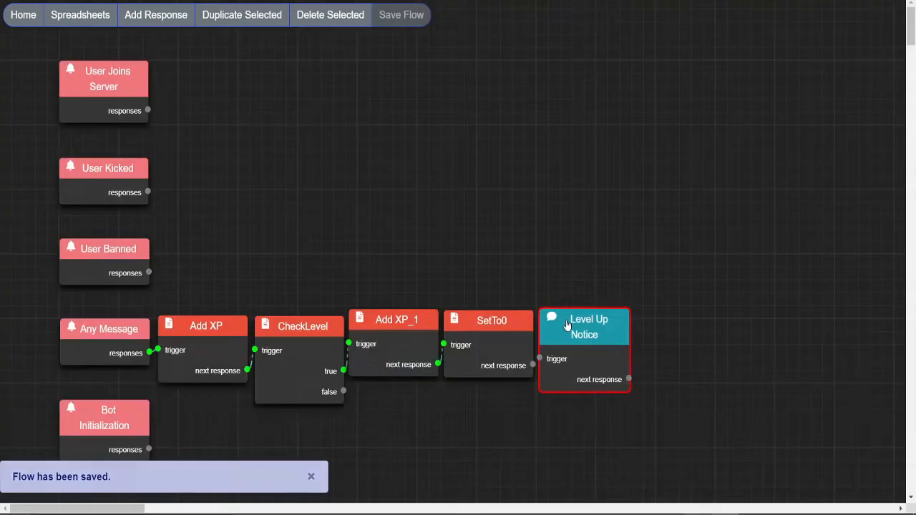
Write the Level Up Notice '<@${tempVars.msguser.id}> Has upgraded his chatting skills!' and save it.
{"action": "double_click", "coordinate": [584, 327]}
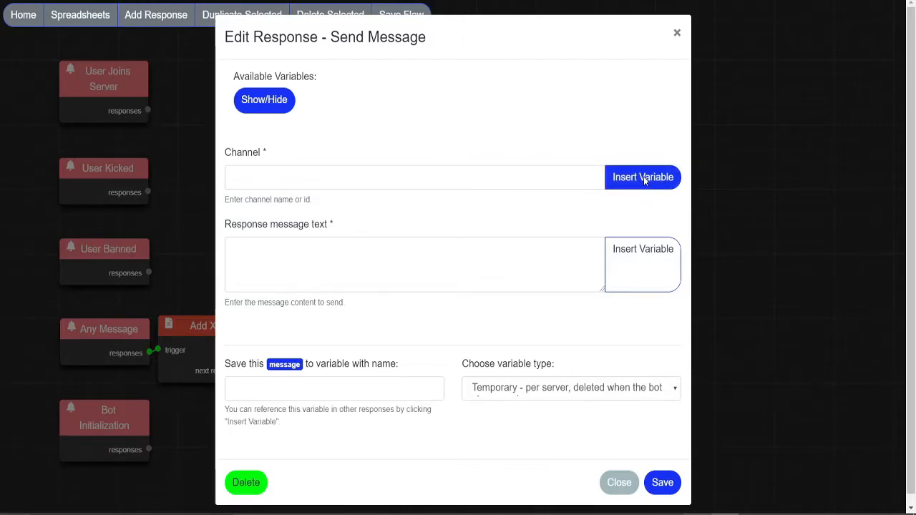
{"action": "left_click", "coordinate": [642, 176]}
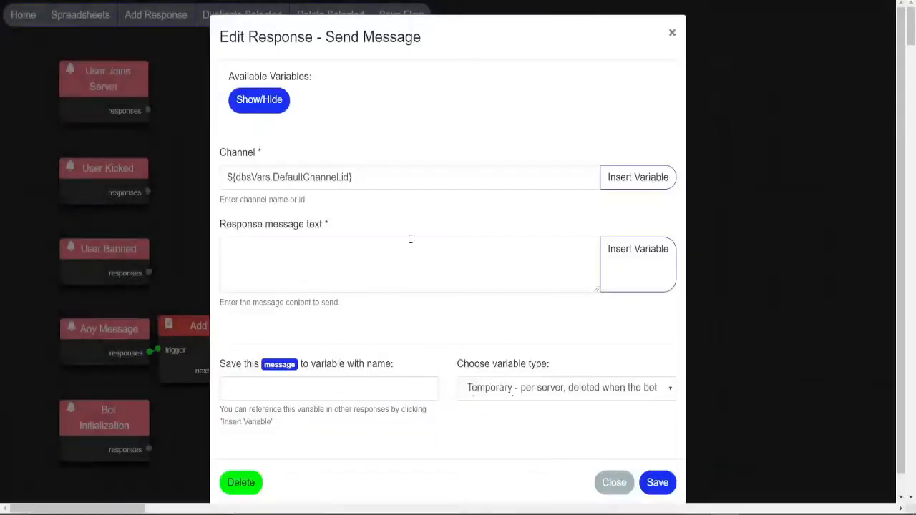
{"action": "type", "text": "<@${tempVars.msguser.id}> Has upgrade"}
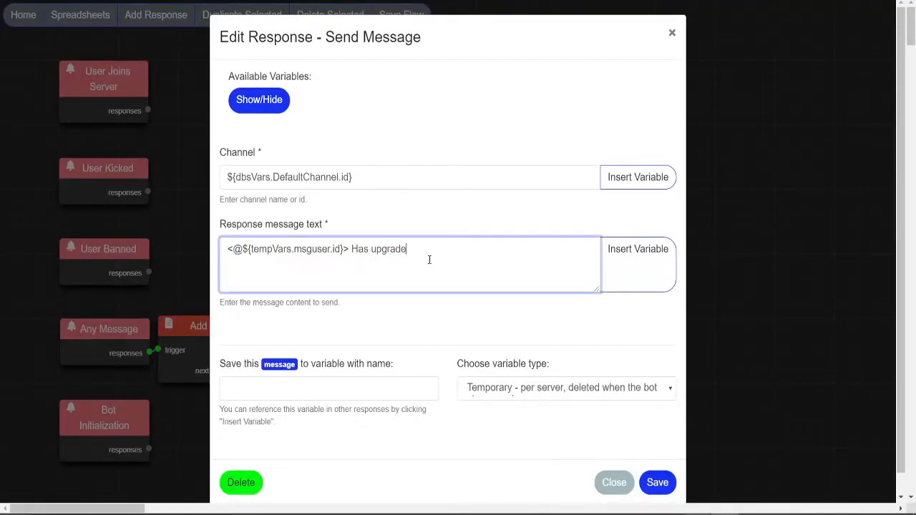
{"action": "type", "text": "d his chatting skills!"}
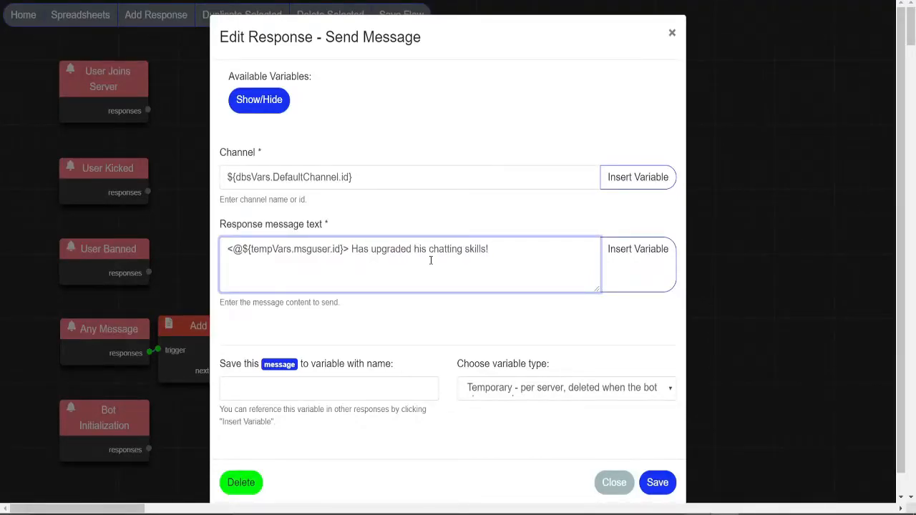
{"action": "left_click", "coordinate": [657, 483]}
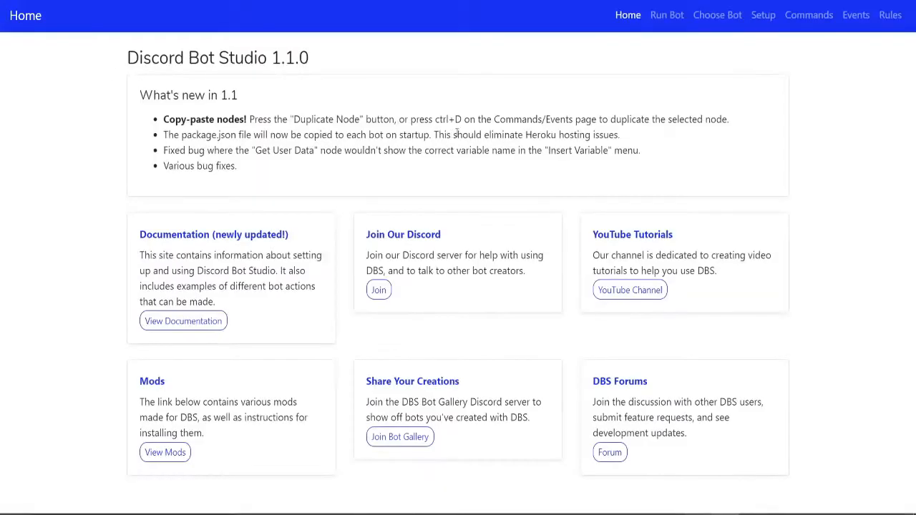
Create a new 'level' command in the Commands flow.
{"action": "left_click", "coordinate": [808, 14]}
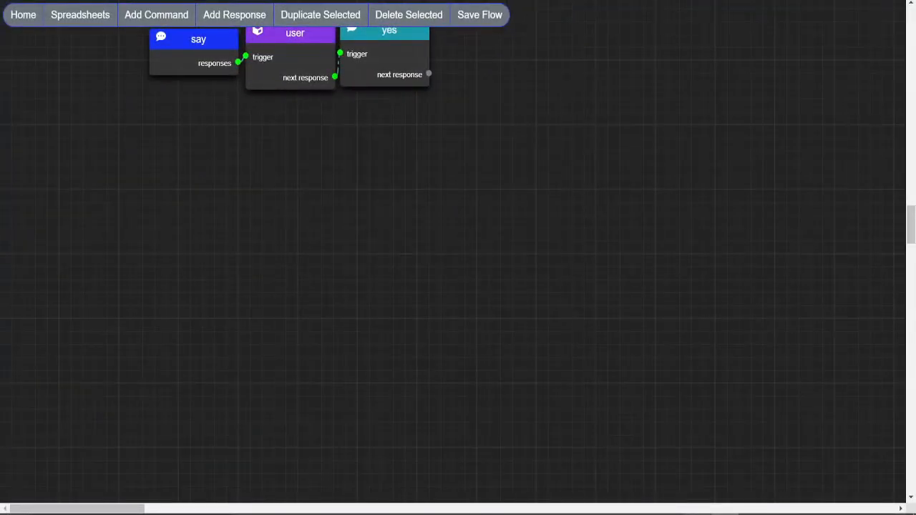
{"action": "left_click", "coordinate": [156, 15]}
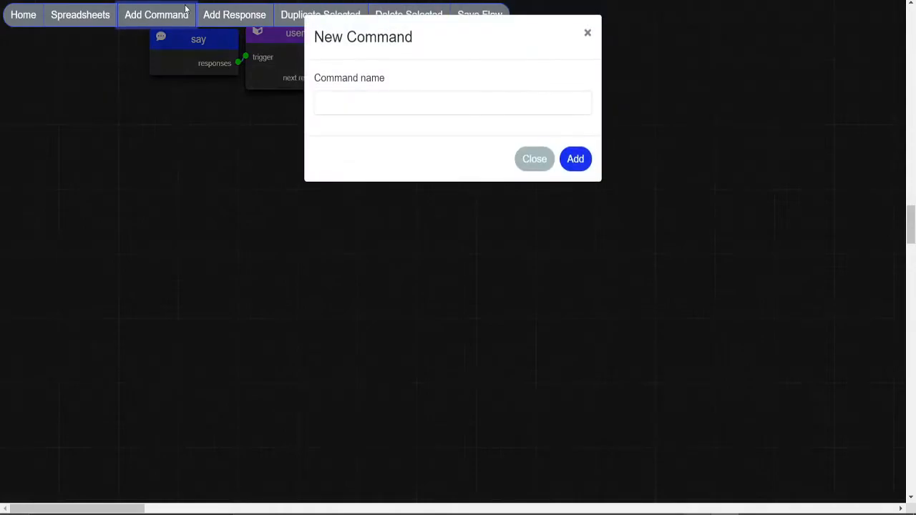
{"action": "left_click", "coordinate": [576, 159]}
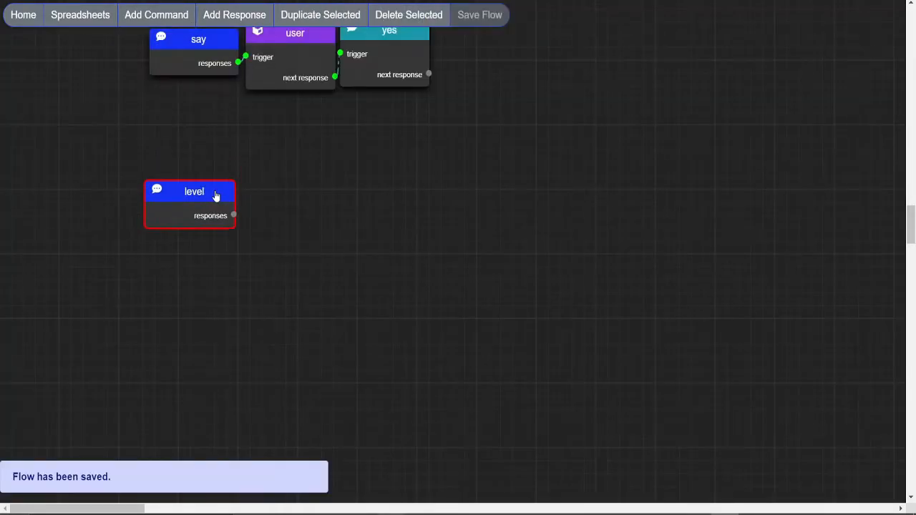
Add Get XP and Get XP_1 responses reading the command author's xp and lvl data.
{"action": "left_click", "coordinate": [234, 14]}
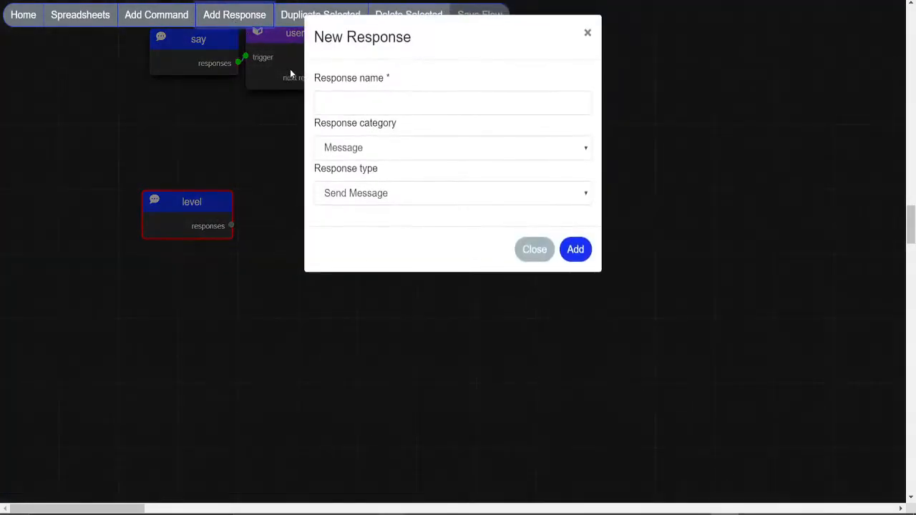
{"action": "left_click", "coordinate": [451, 148]}
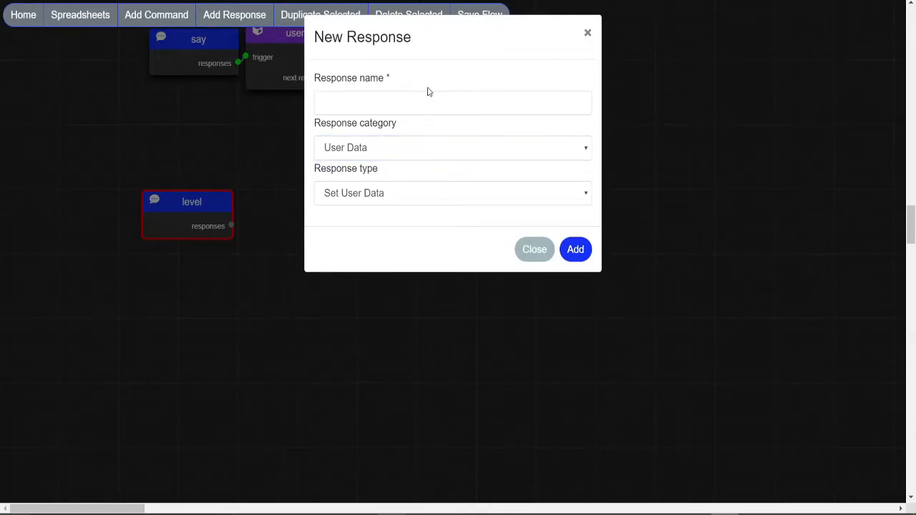
{"action": "type", "text": "Get"}
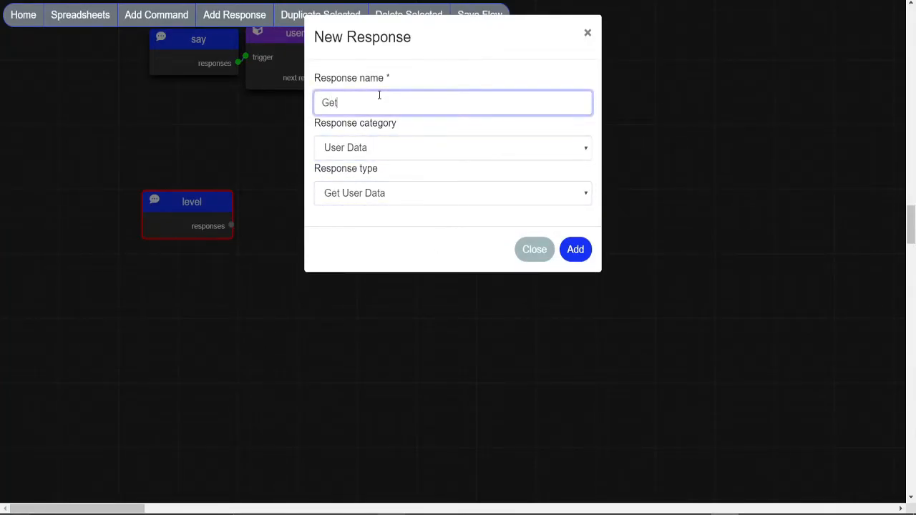
{"action": "left_click", "coordinate": [575, 249]}
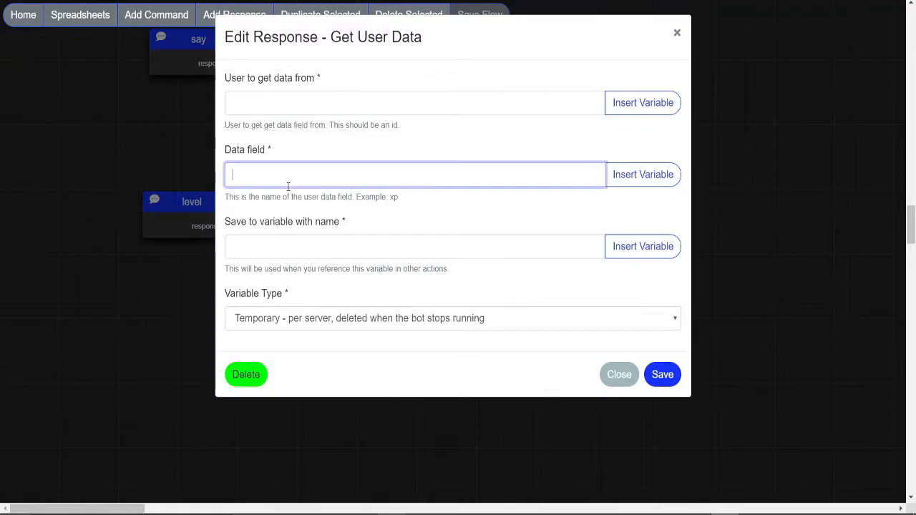
{"action": "type", "text": "xp"}
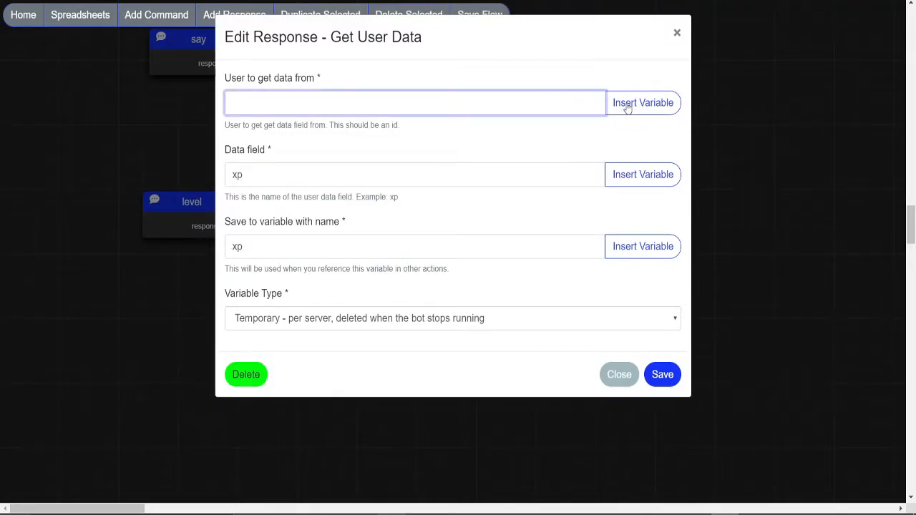
{"action": "left_click", "coordinate": [642, 102]}
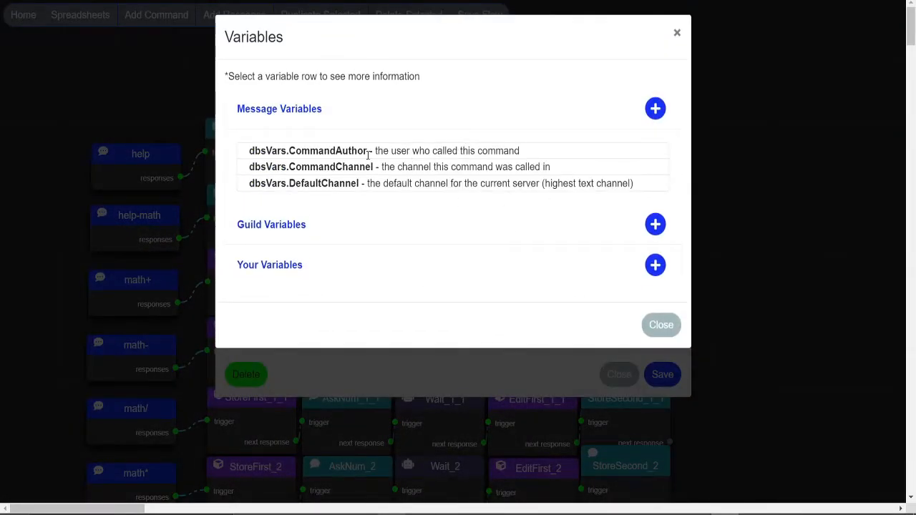
{"action": "left_click", "coordinate": [309, 150]}
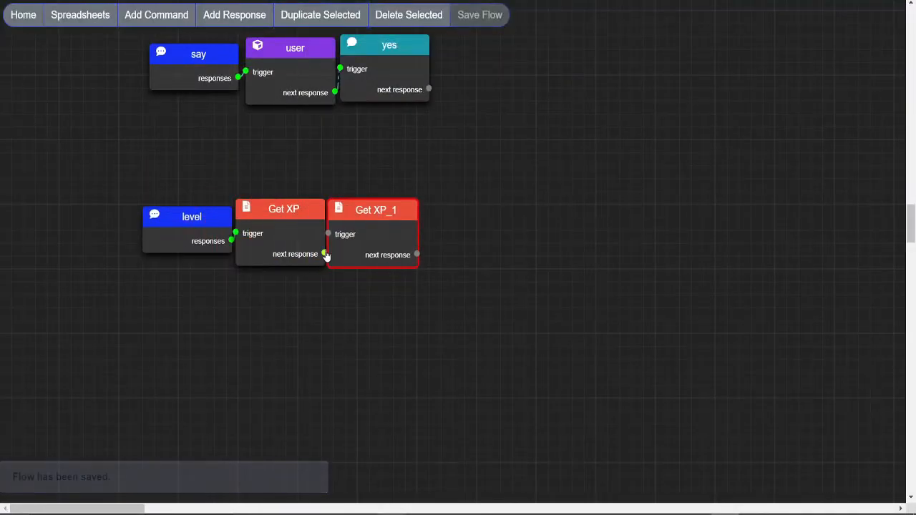
{"action": "double_click", "coordinate": [282, 209]}
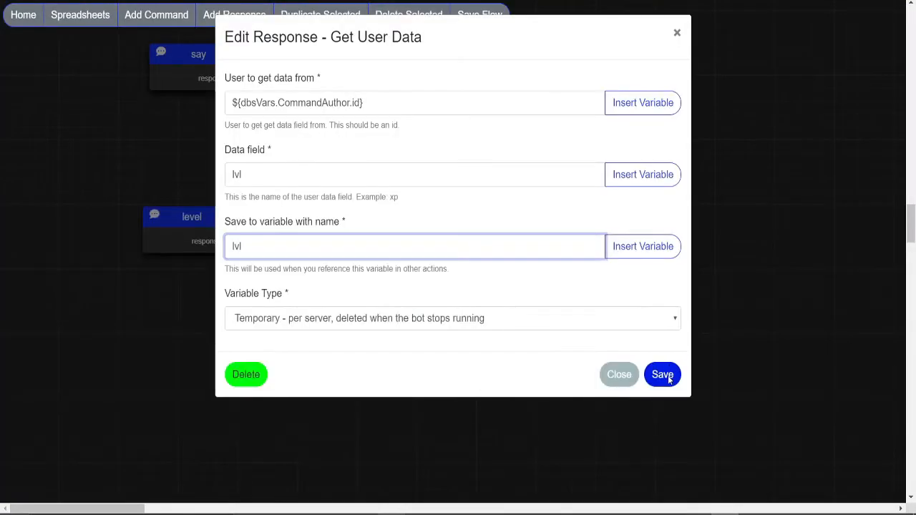
{"action": "left_click", "coordinate": [662, 375]}
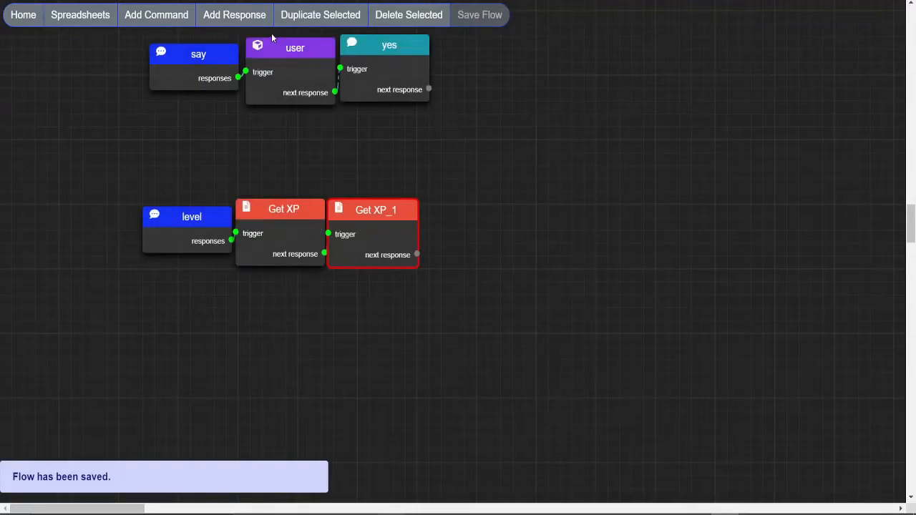
Add a SendLevel Send Message response after Get XP_1 and open its settings.
{"action": "left_click", "coordinate": [234, 15]}
{"action": "type", "text": "SendLevel"}
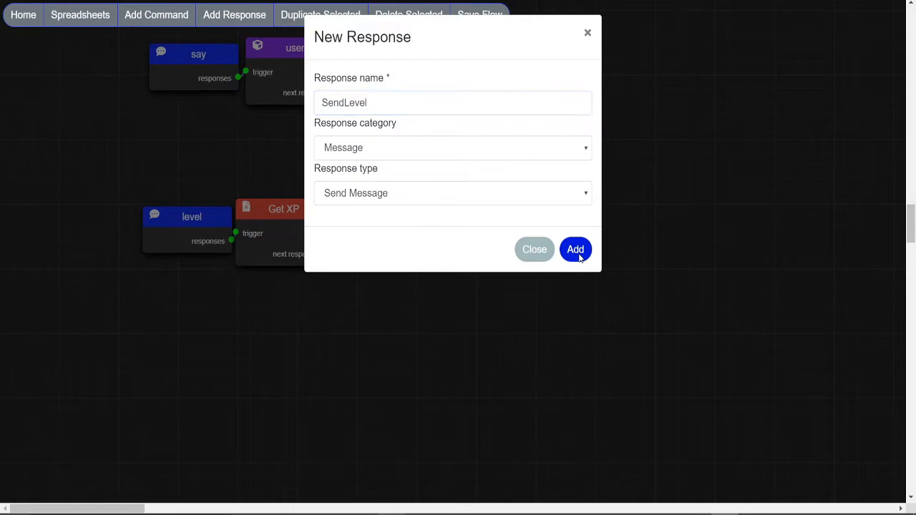
{"action": "left_click", "coordinate": [575, 250]}
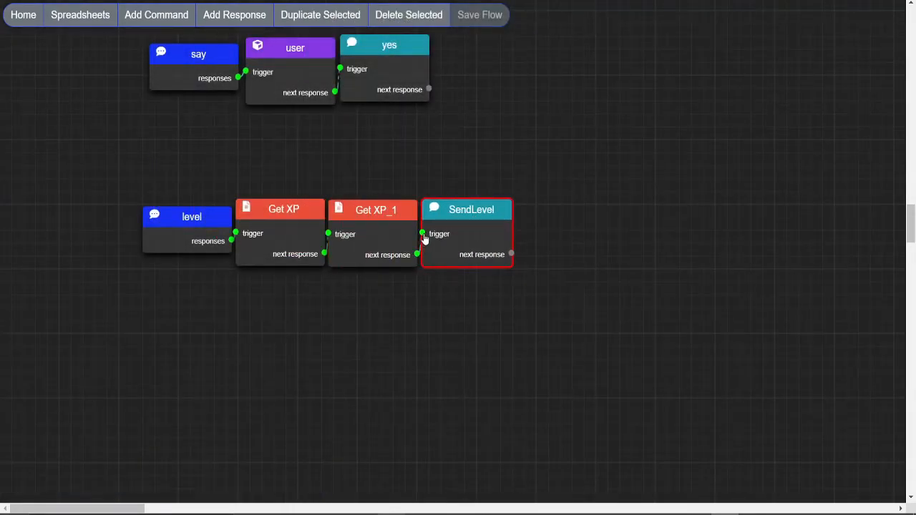
{"action": "double_click", "coordinate": [466, 210]}
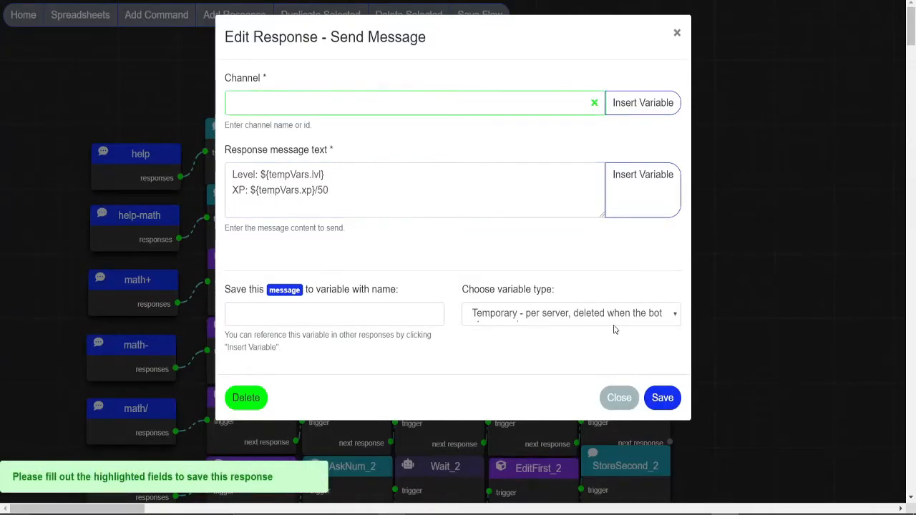